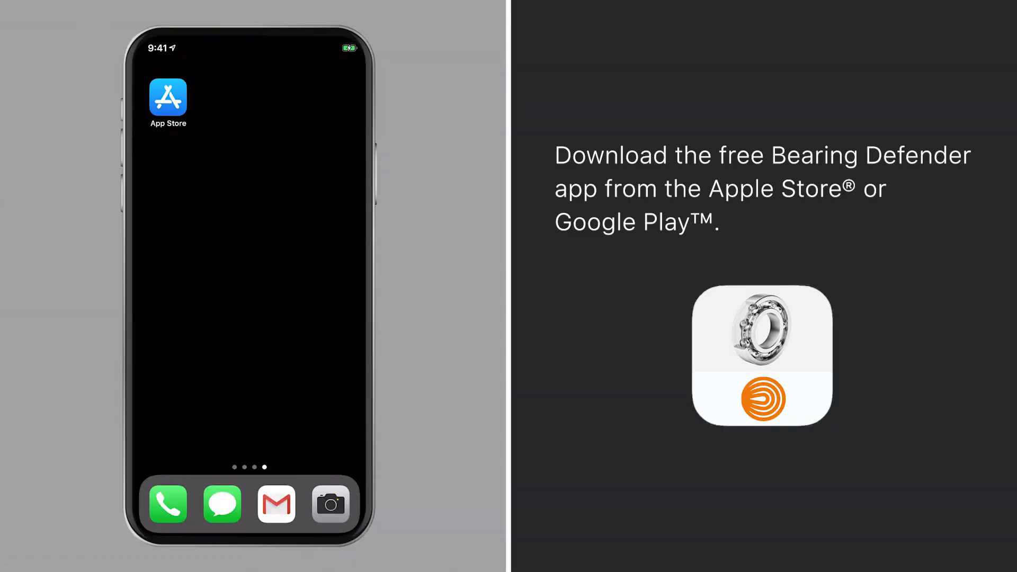
Step: Open the ACOEM Bearing Defender App Store page and start its free download
{"action": "left_click", "coordinate": [167, 99]}
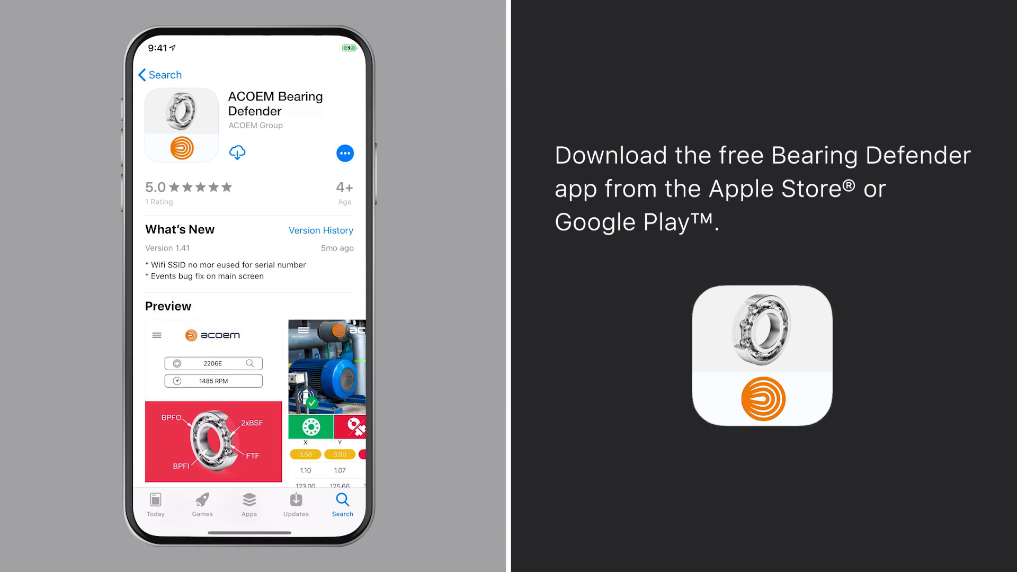
{"action": "left_click", "coordinate": [237, 153]}
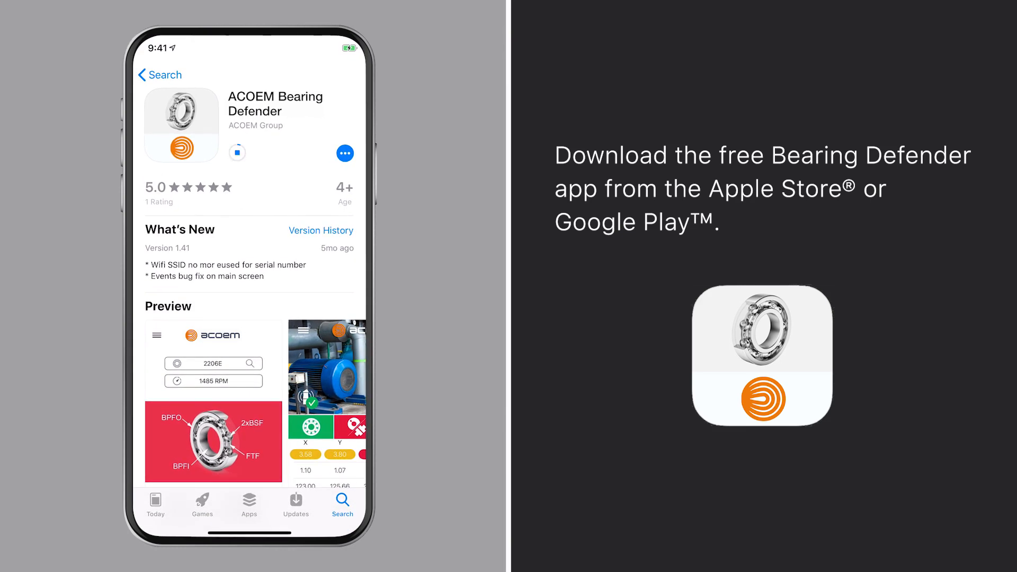
{"action": "left_click", "coordinate": [251, 154]}
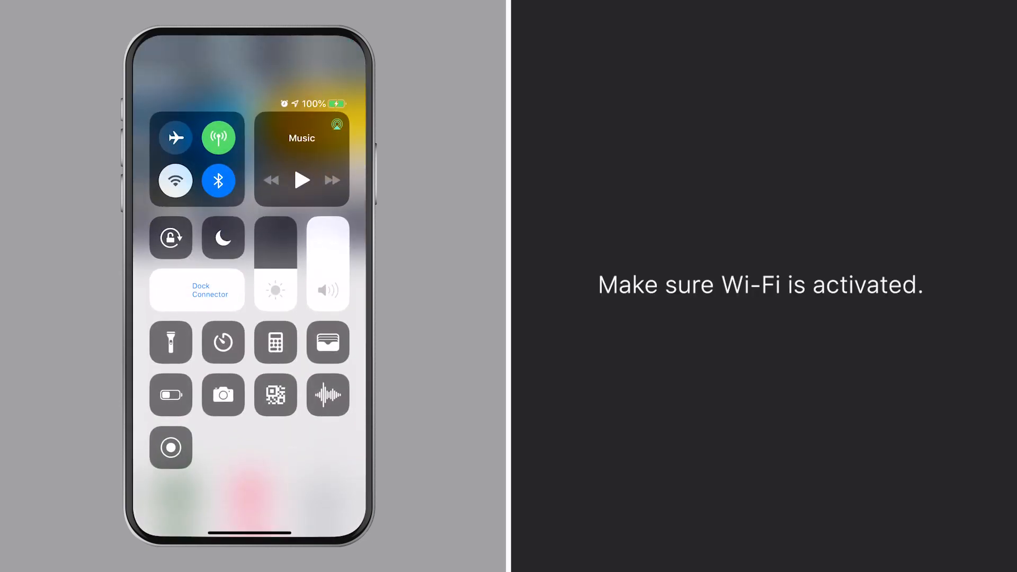
Step: Turn Wi-Fi on in Control Center
{"action": "left_click", "coordinate": [174, 180]}
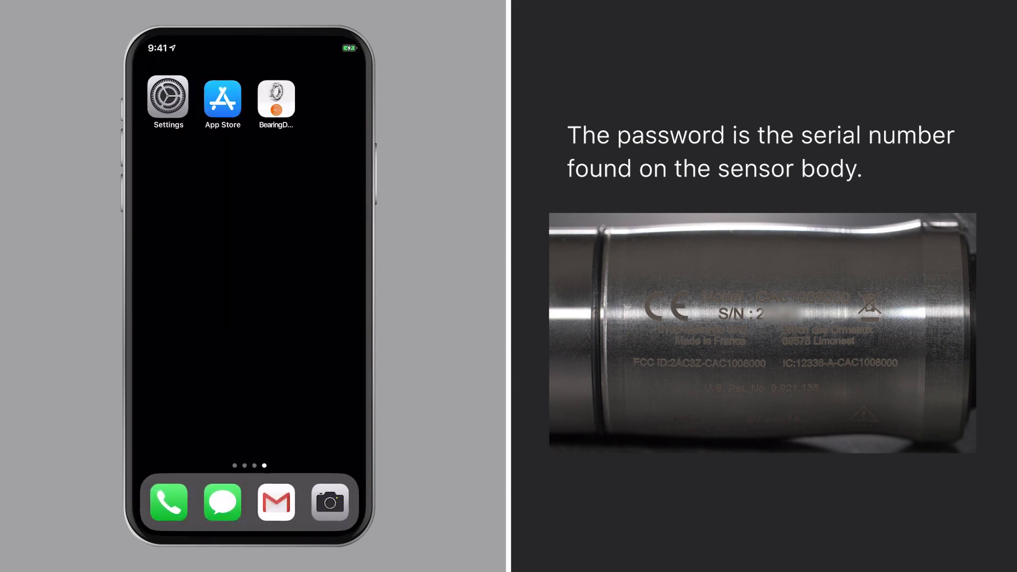
Step: Launch Bearing Defender and set machine settings to mm/s, over 600 RPM, under 300 kW
{"action": "left_click", "coordinate": [275, 96]}
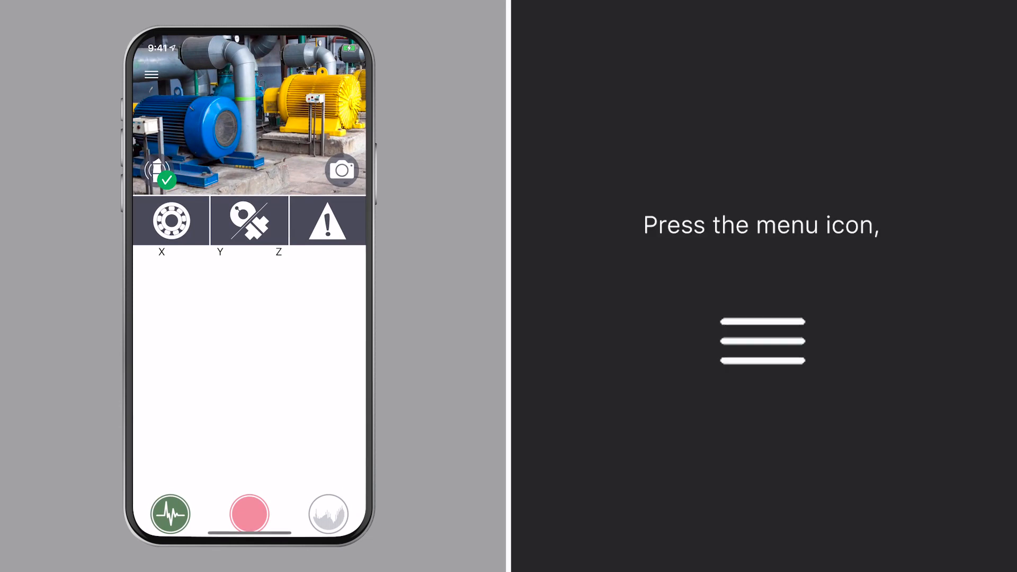
{"action": "left_click", "coordinate": [151, 74]}
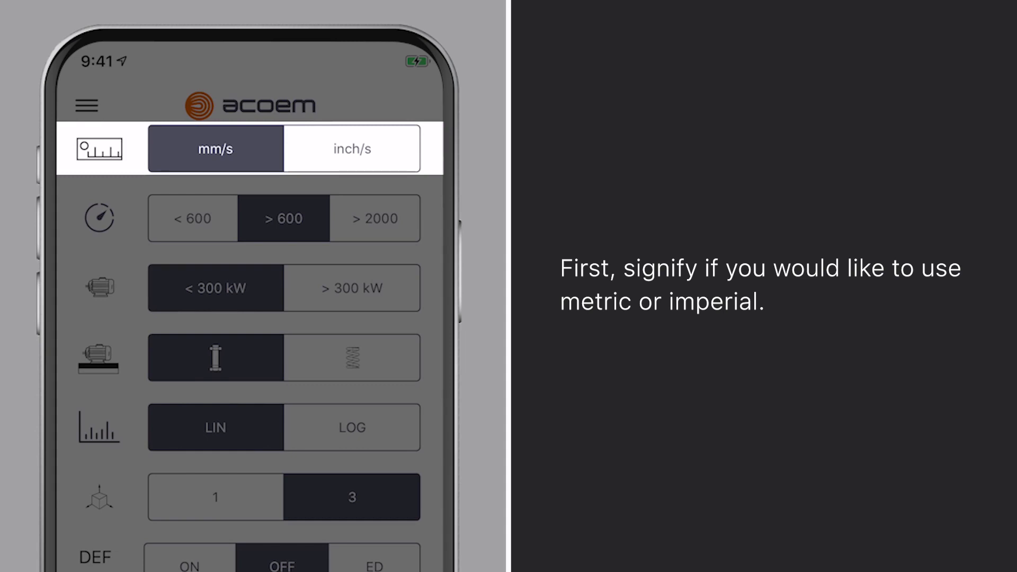
{"action": "left_click", "coordinate": [284, 217]}
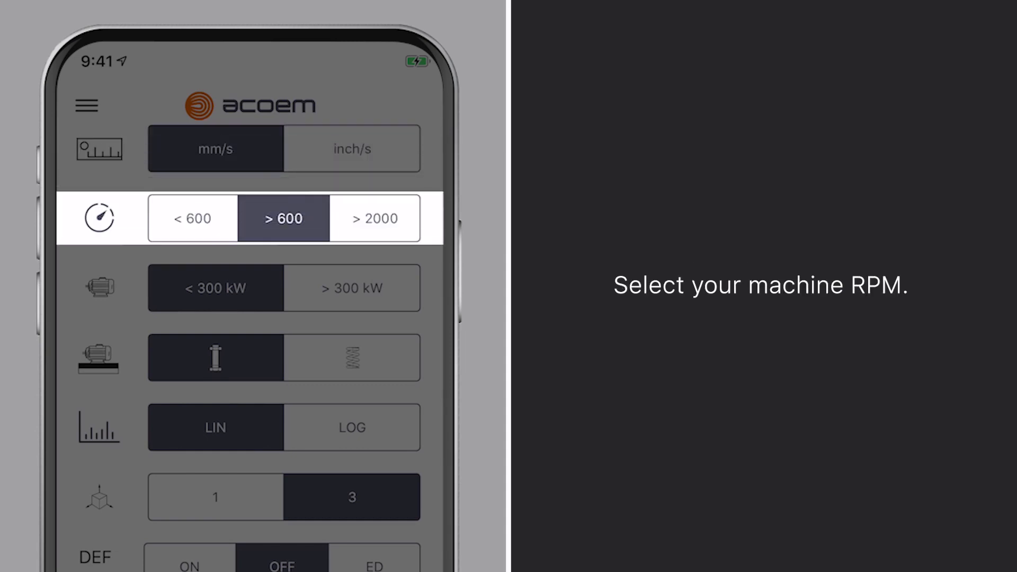
{"action": "left_click", "coordinate": [216, 288]}
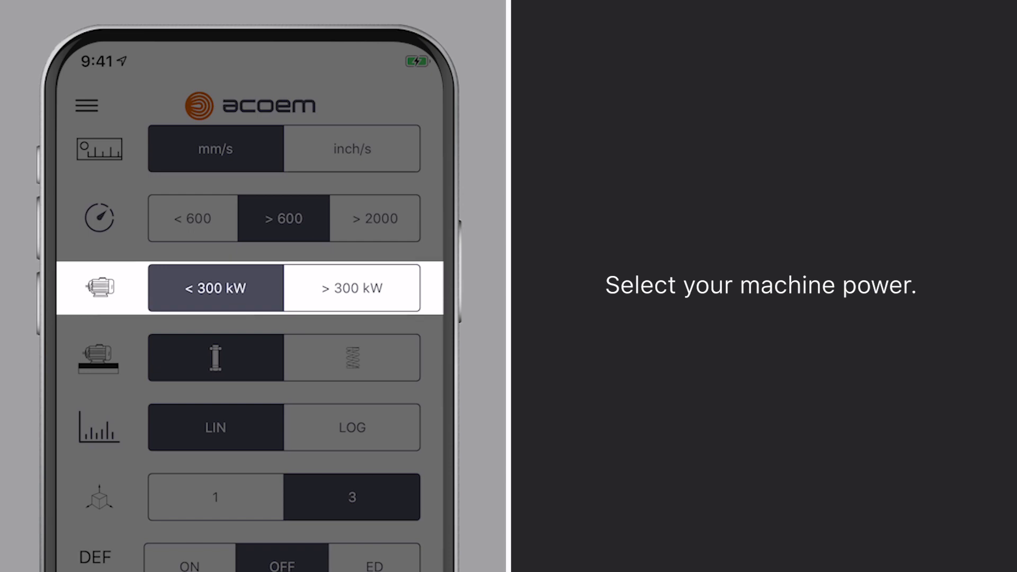
{"action": "left_click", "coordinate": [216, 357]}
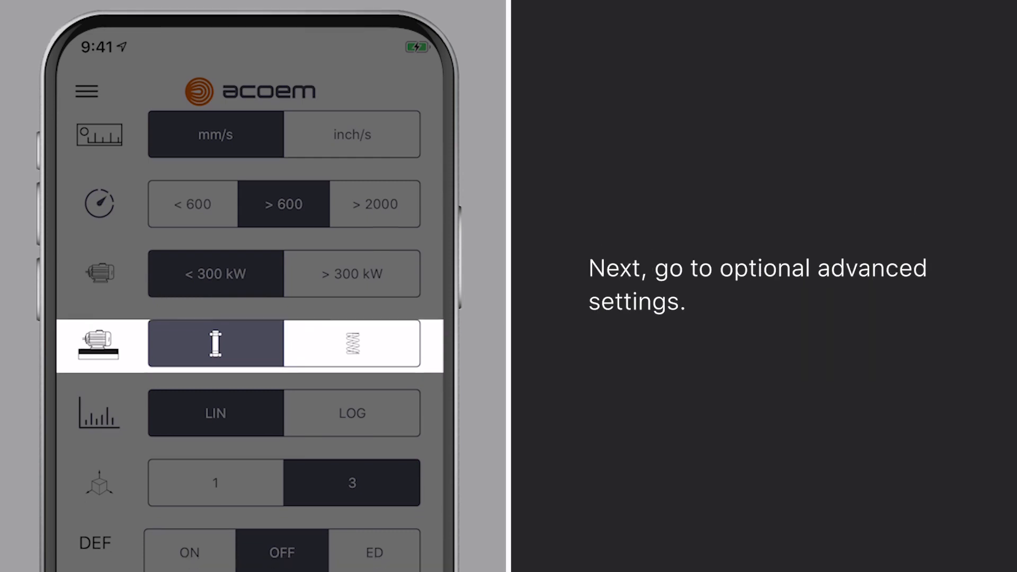
Step: In advanced settings, keep measurement on 3 axes and leave ACC HF off
{"action": "scroll", "scroll_direction": "down", "scroll_amount": 3}
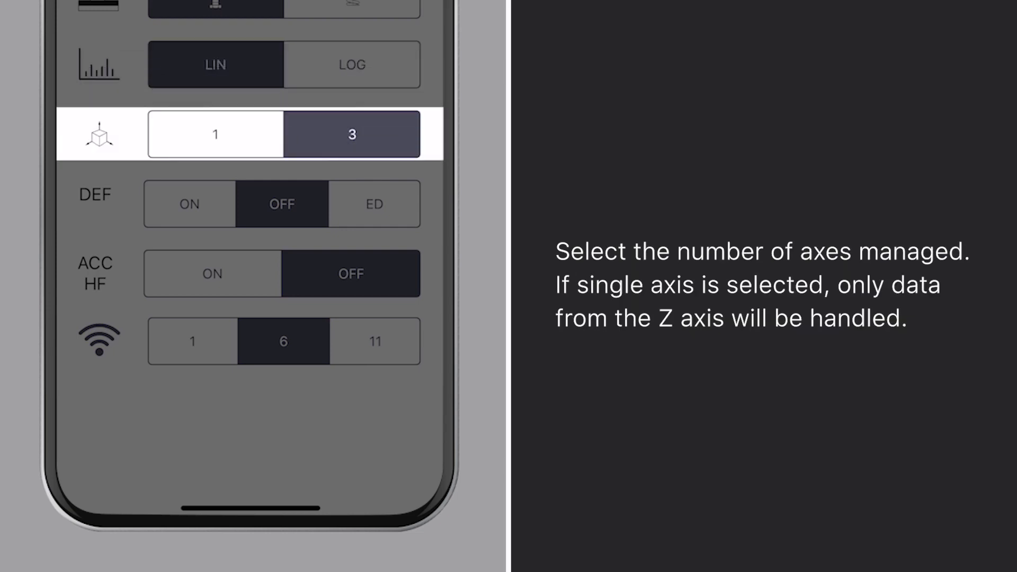
{"action": "left_click", "coordinate": [282, 202]}
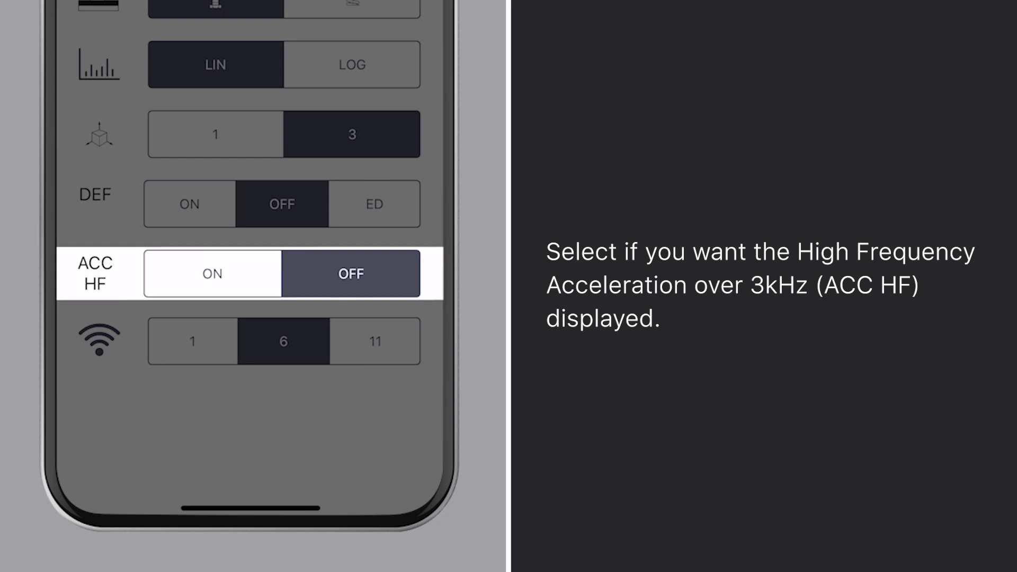
{"action": "left_click", "coordinate": [283, 340]}
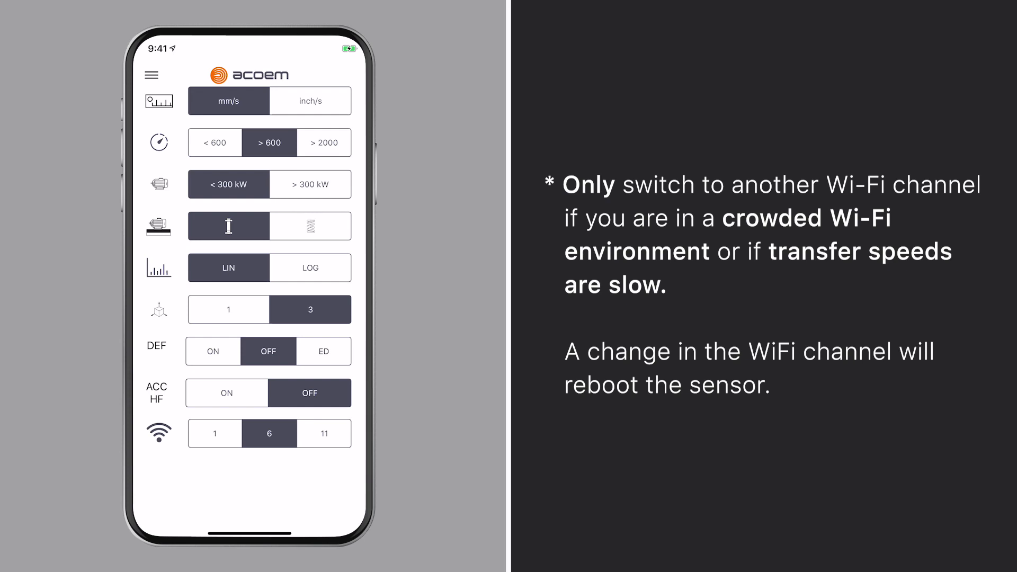
Step: Return to measurement, photograph the green motor for sensor placement, and start a live reading
{"action": "left_click", "coordinate": [152, 75]}
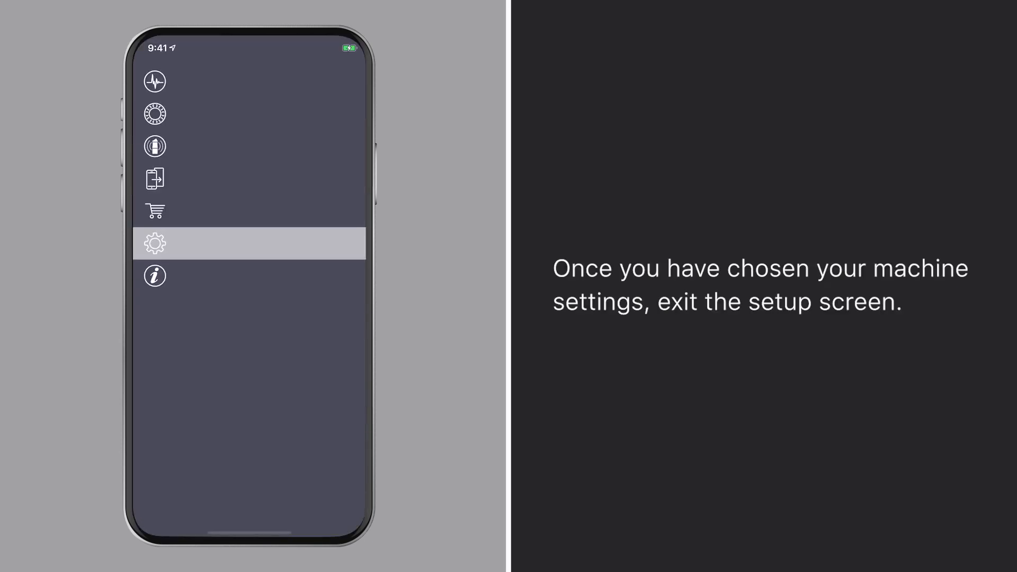
{"action": "left_click", "coordinate": [155, 243]}
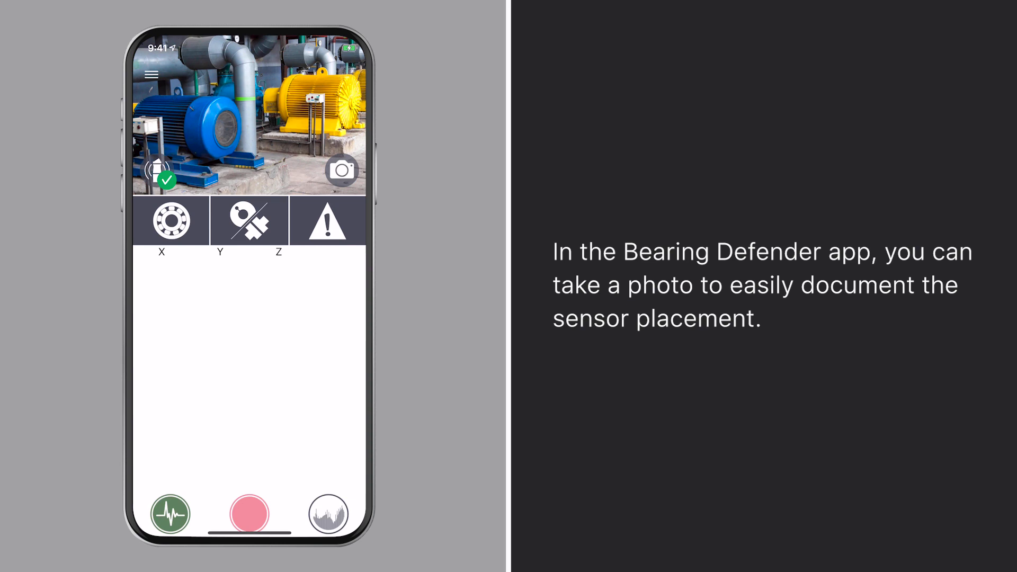
{"action": "left_click", "coordinate": [341, 170]}
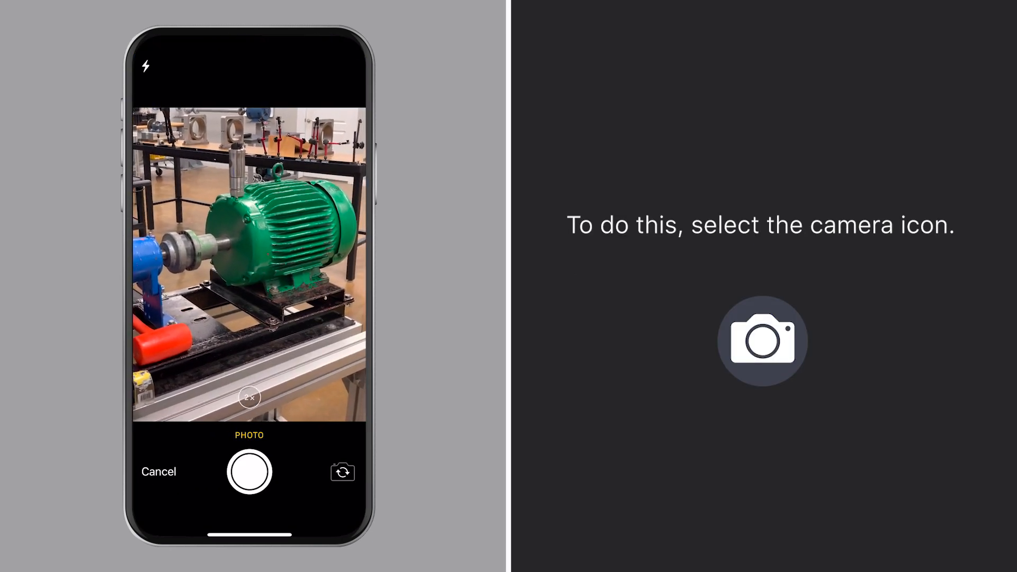
{"action": "left_click", "coordinate": [249, 471]}
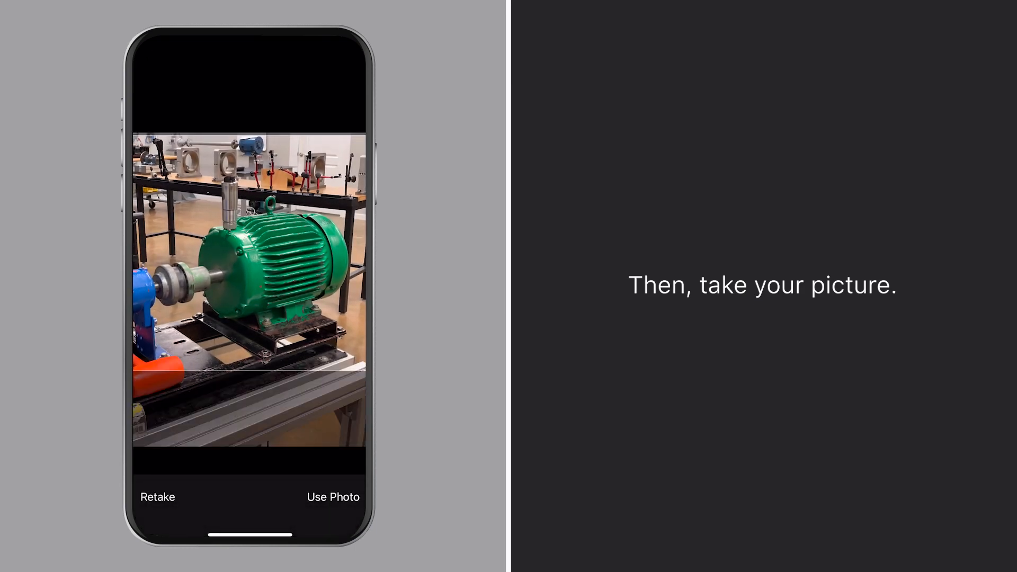
{"action": "left_click", "coordinate": [333, 497]}
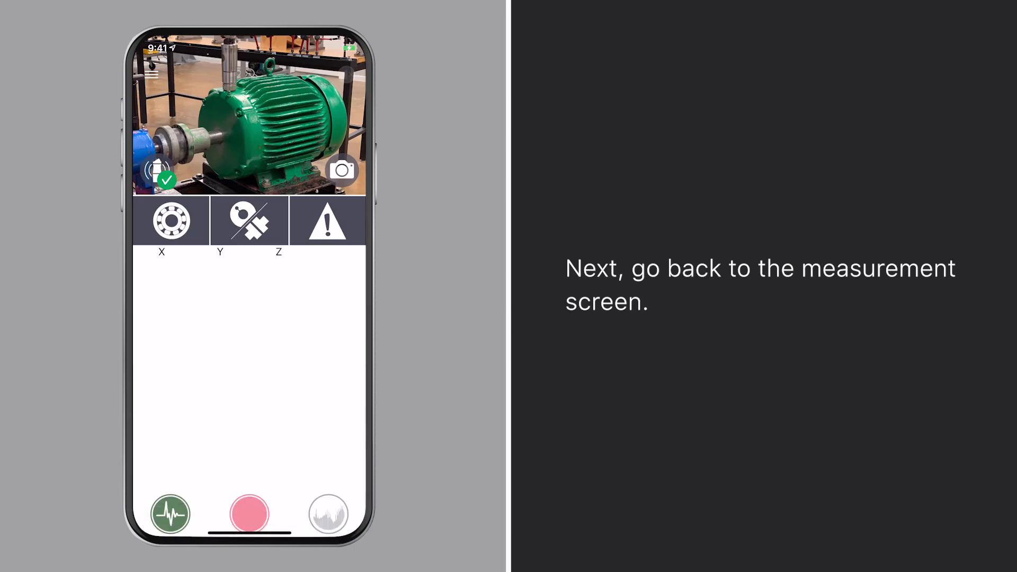
{"action": "left_click", "coordinate": [170, 514]}
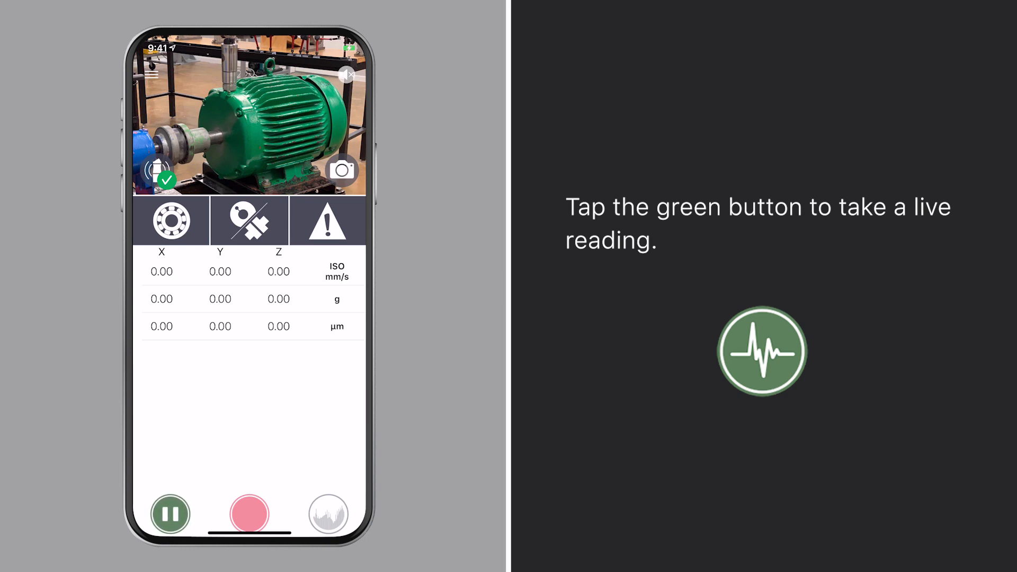
Step: Capture live X, Y, Z vibration values and listen to the bearing noise
{"action": "left_click", "coordinate": [249, 514]}
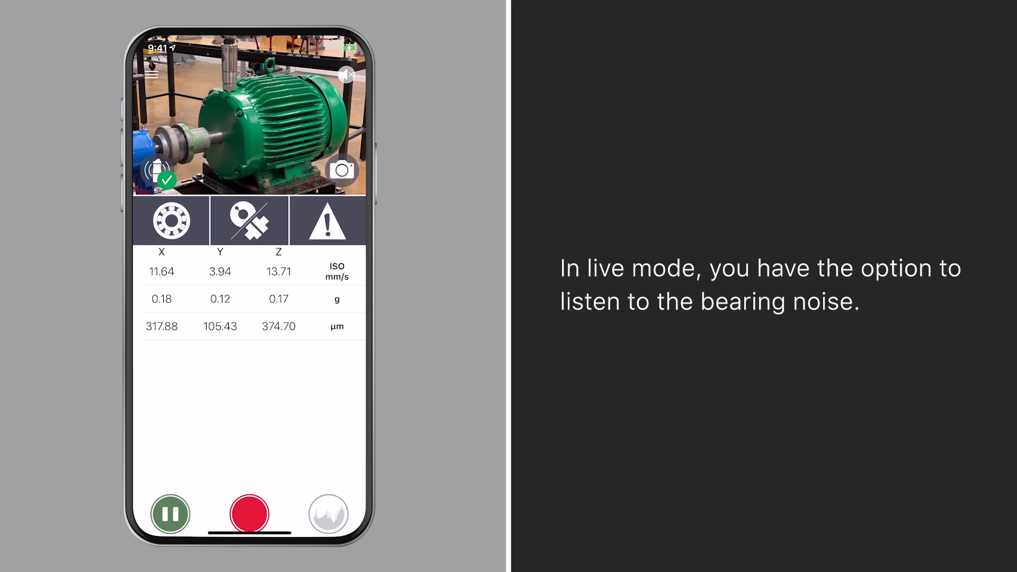
{"action": "left_click", "coordinate": [248, 514]}
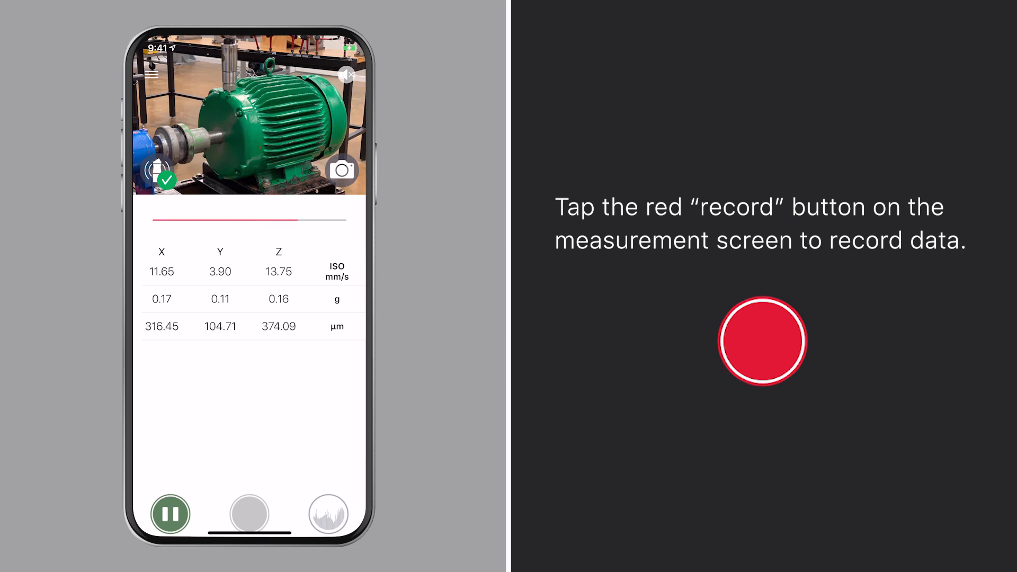
{"action": "left_click", "coordinate": [764, 340]}
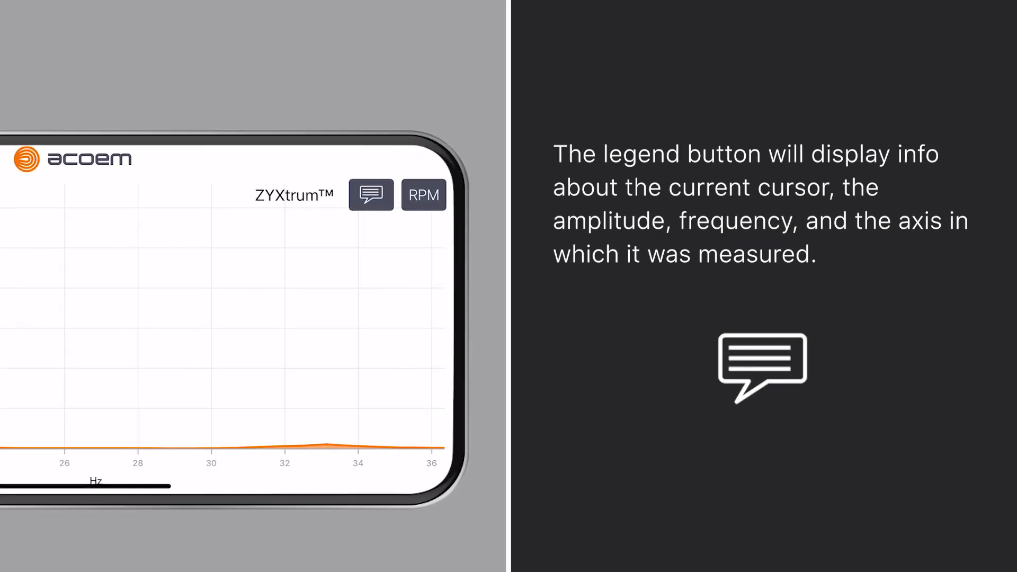
Step: Show the ZYXtrum legend with cursor amplitude, frequency and axis info
{"action": "left_click", "coordinate": [371, 194]}
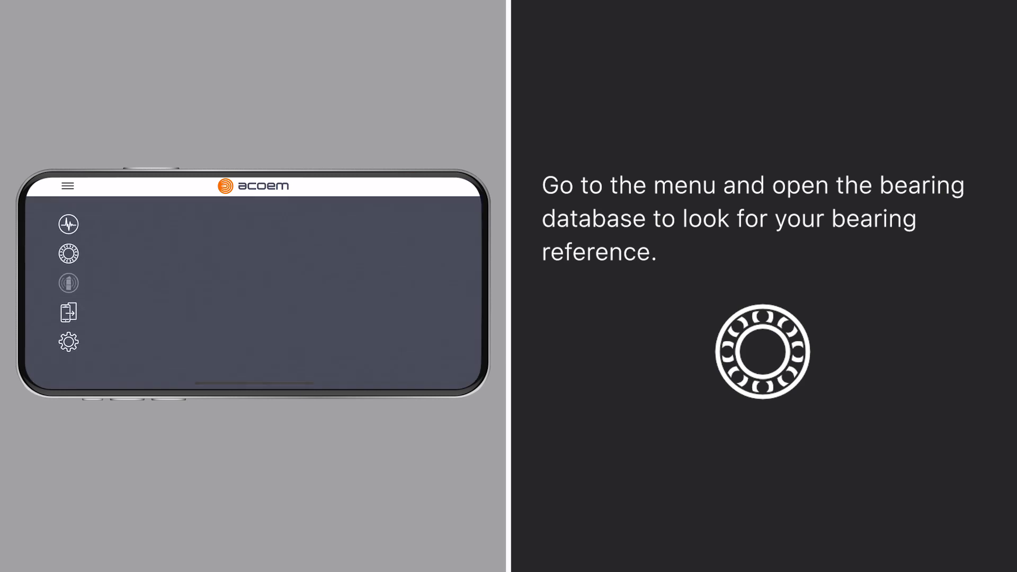
Step: Open the bearing database and activate its reference search field
{"action": "left_click", "coordinate": [68, 254]}
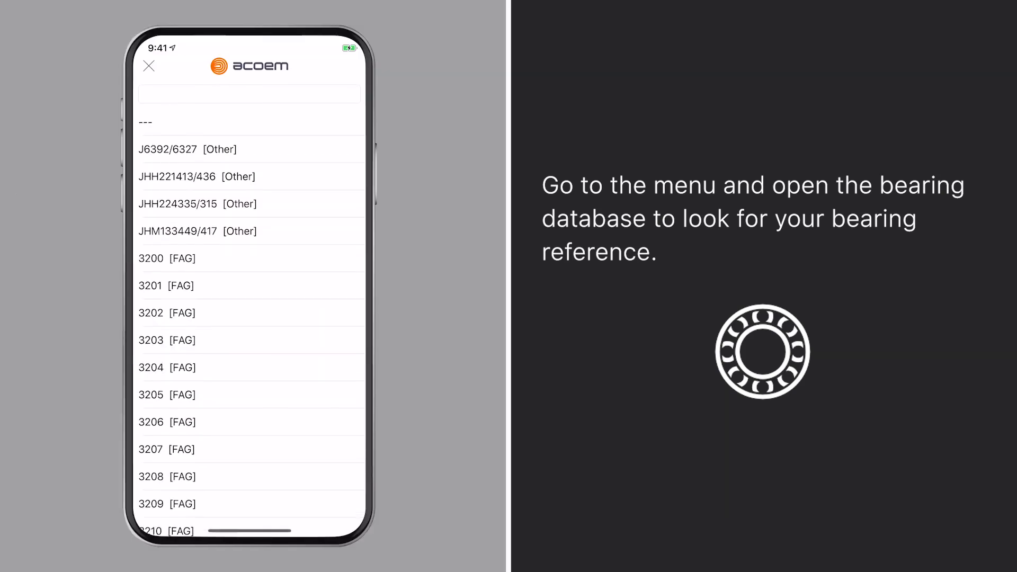
{"action": "left_click", "coordinate": [249, 93]}
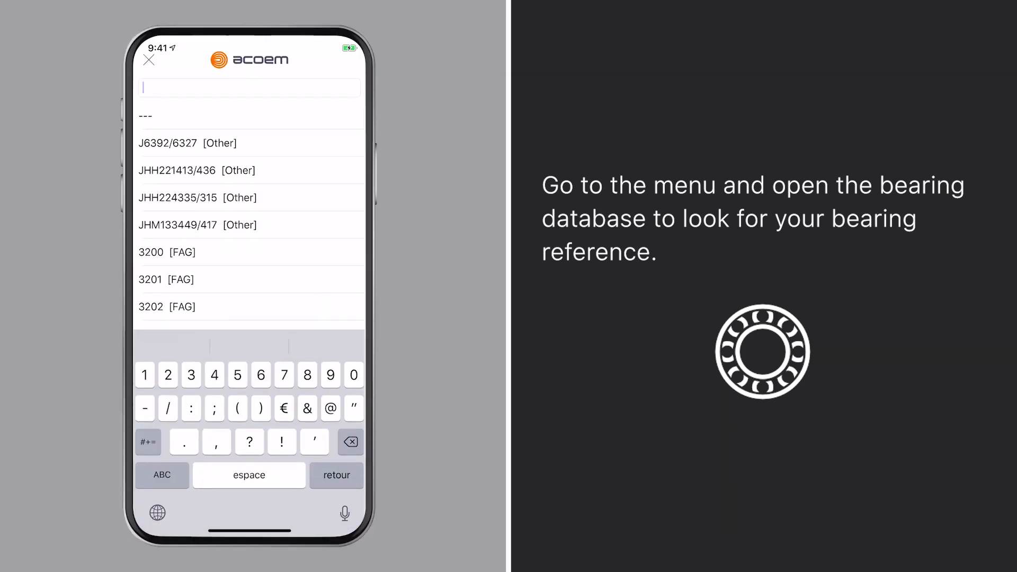